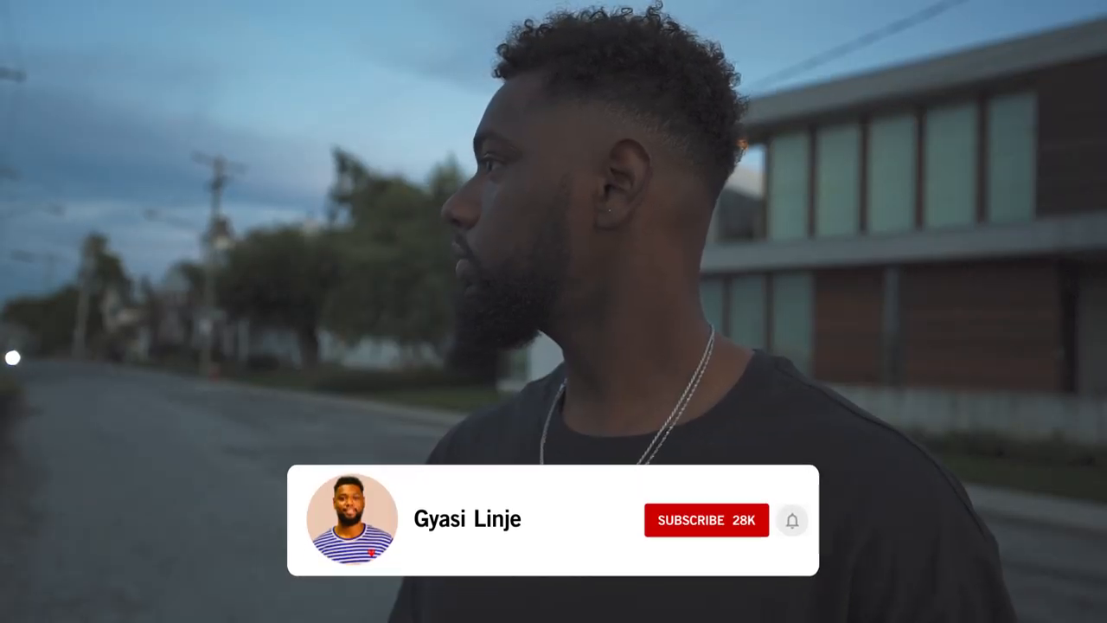
Build the C0399 sequence from the clips with an Adjustment Layer on V2 above them
left_click(705, 521)
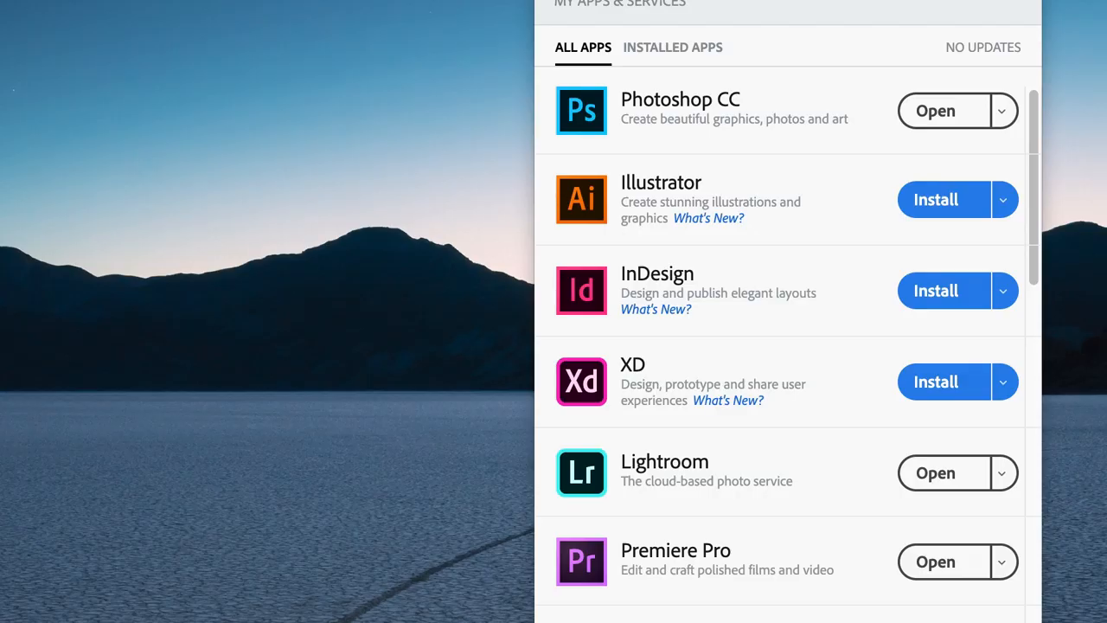
mouse_move(820, 200)
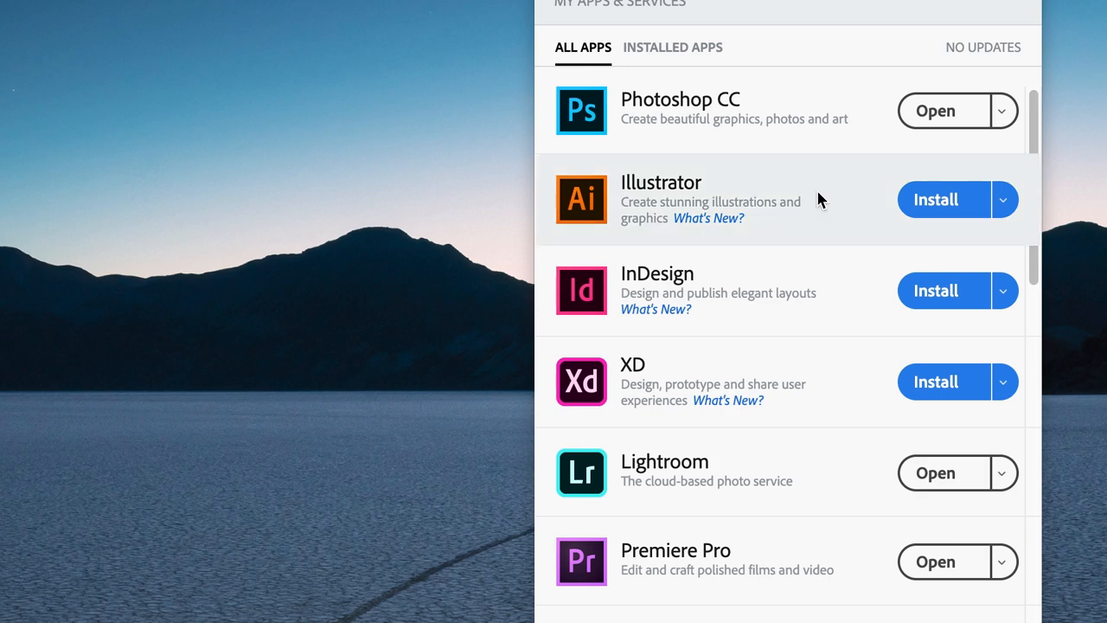
scroll("down", 3)
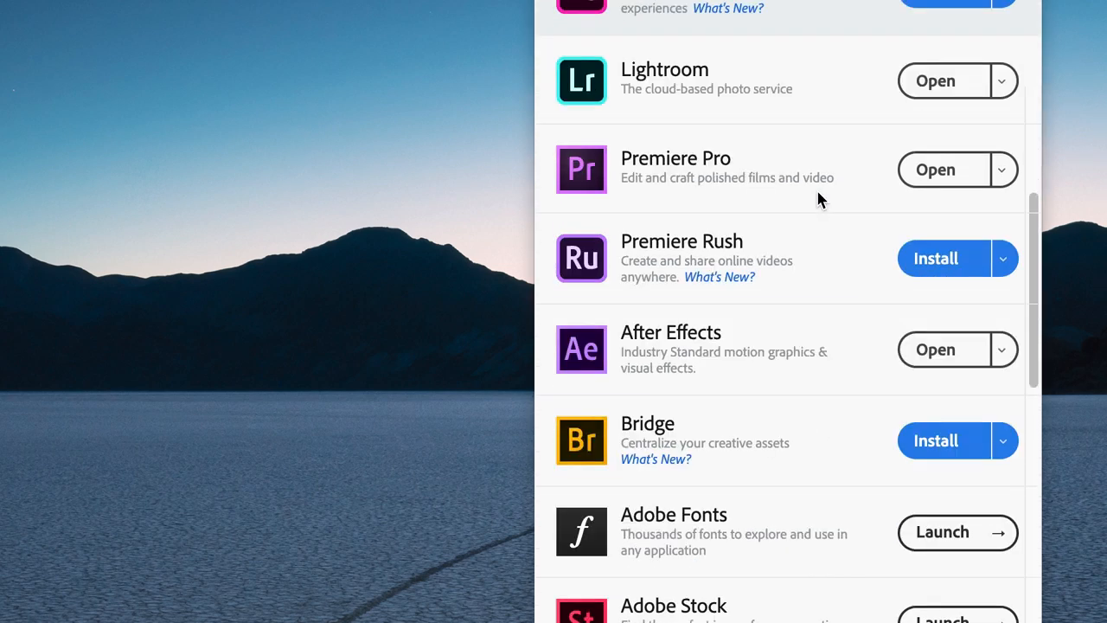
scroll("down", 3)
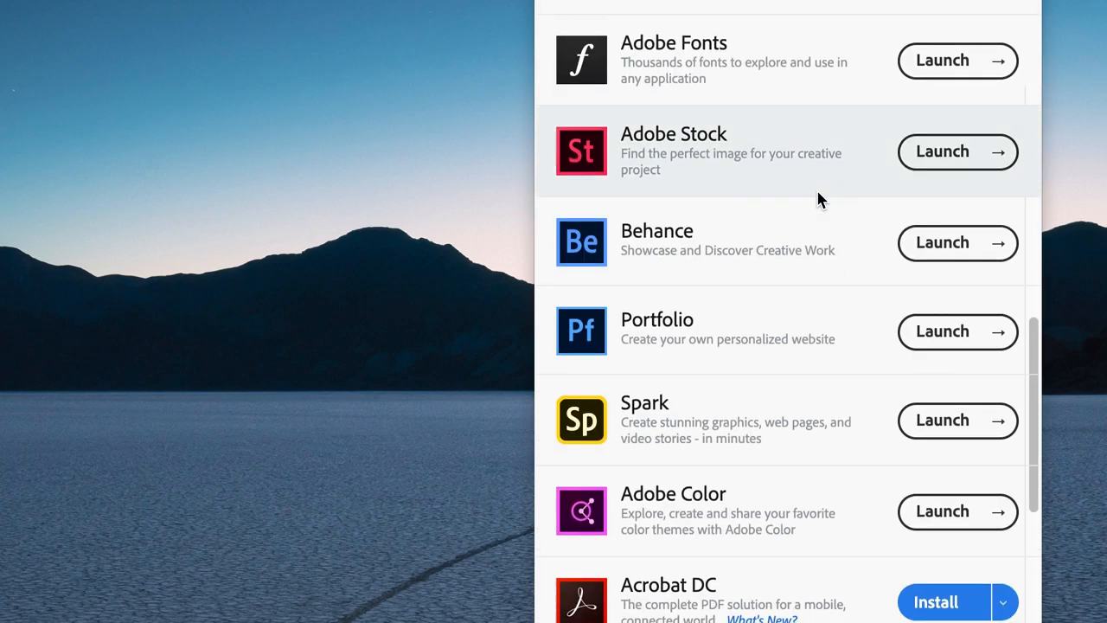
scroll("down", 3)
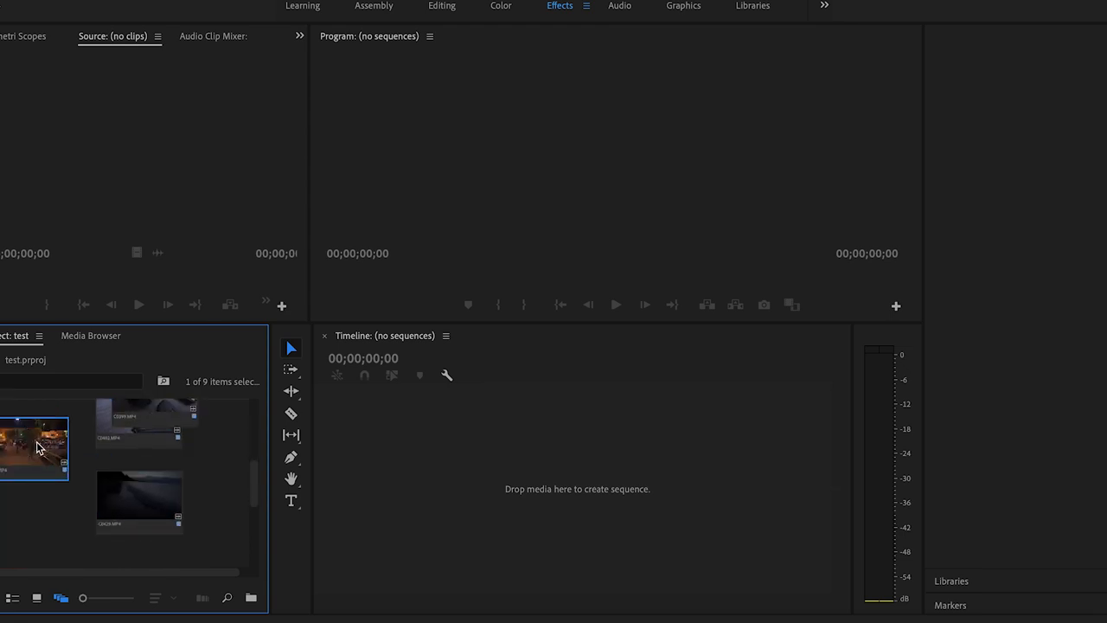
scroll("down", 3)
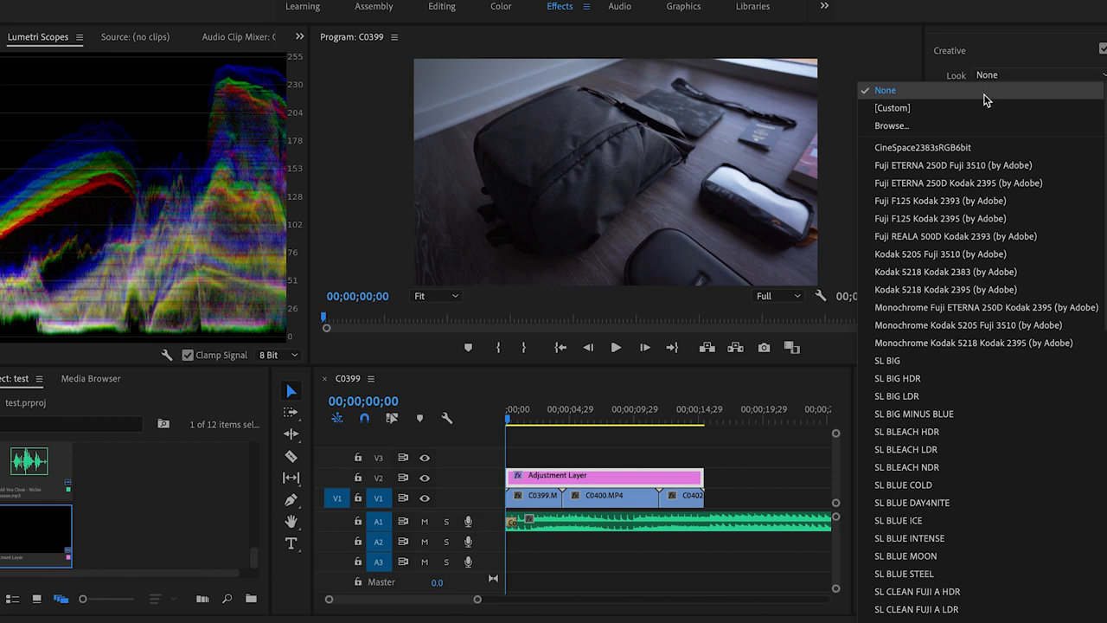
In Lumetri Color Creative, leave the Look set to None
left_click(885, 90)
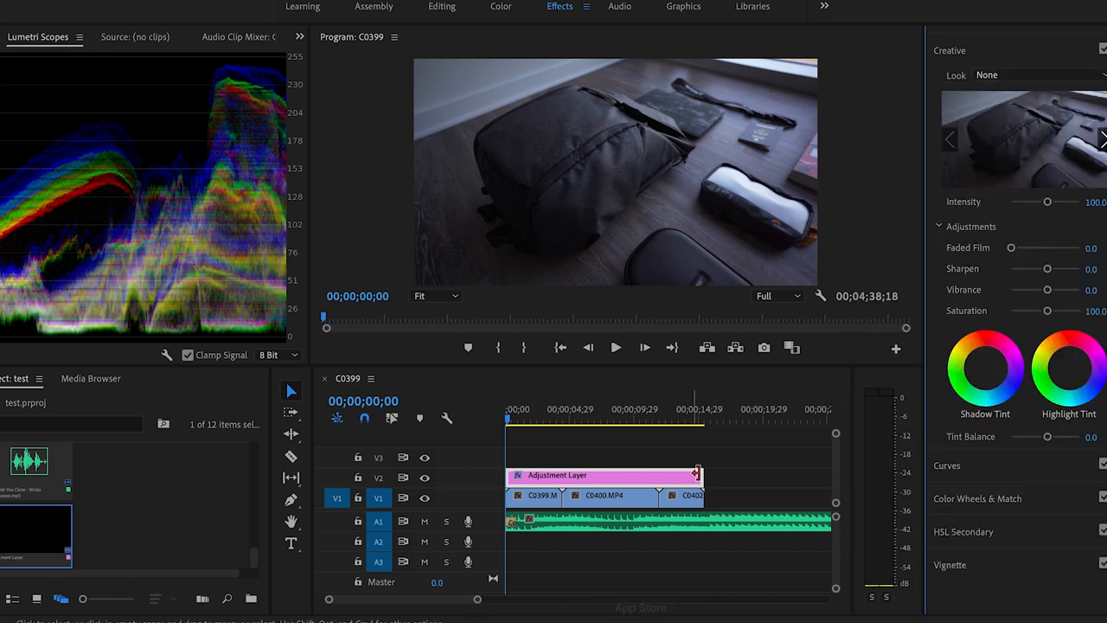
left_click(563, 421)
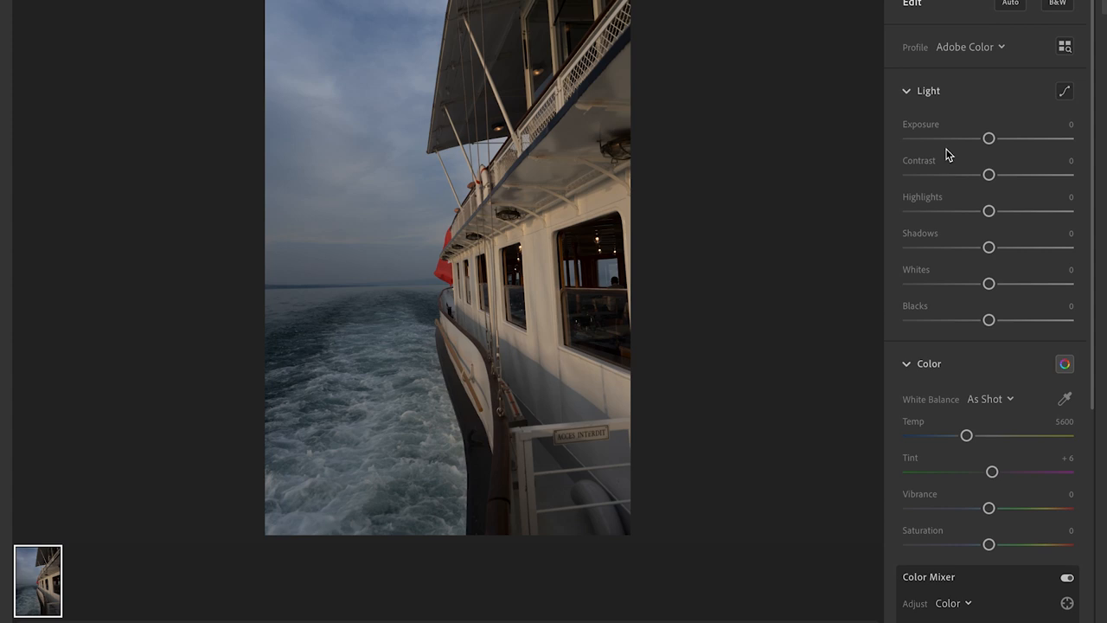
mouse_move(1012, 142)
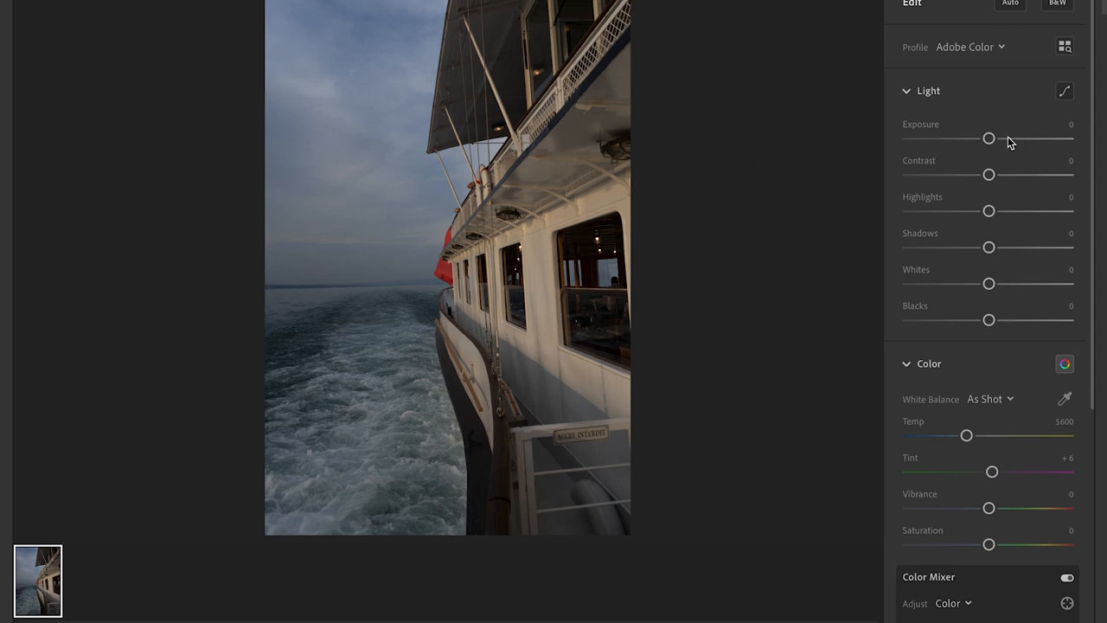
Raise Exposure to brighten the boat photo and push Contrast higher
left_click_drag(989, 139, 996, 138)
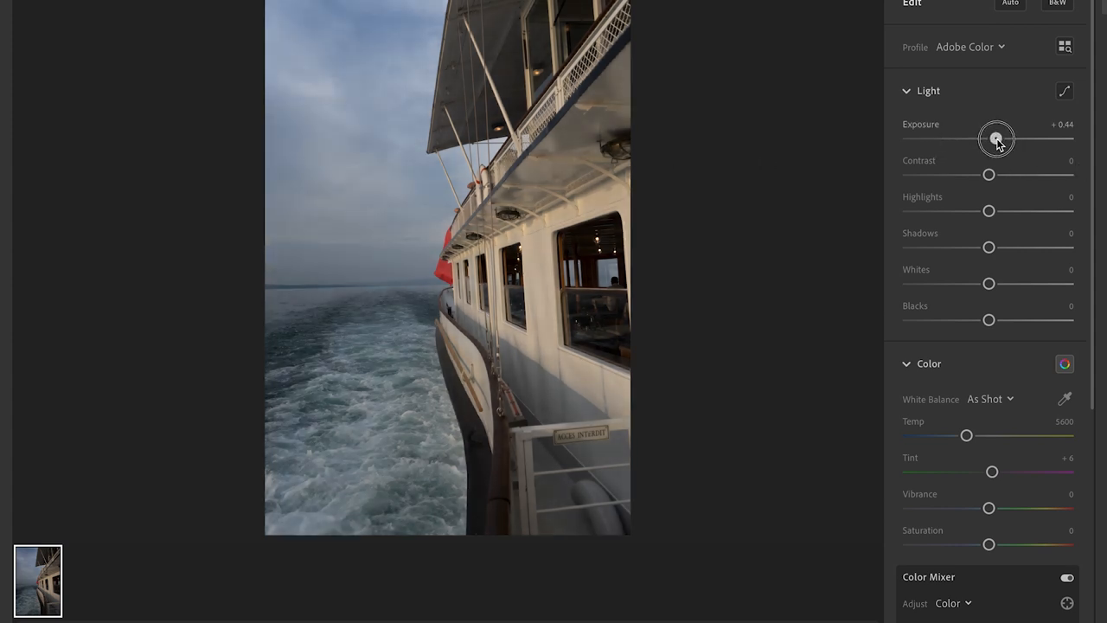
left_click_drag(996, 140, 1000, 139)
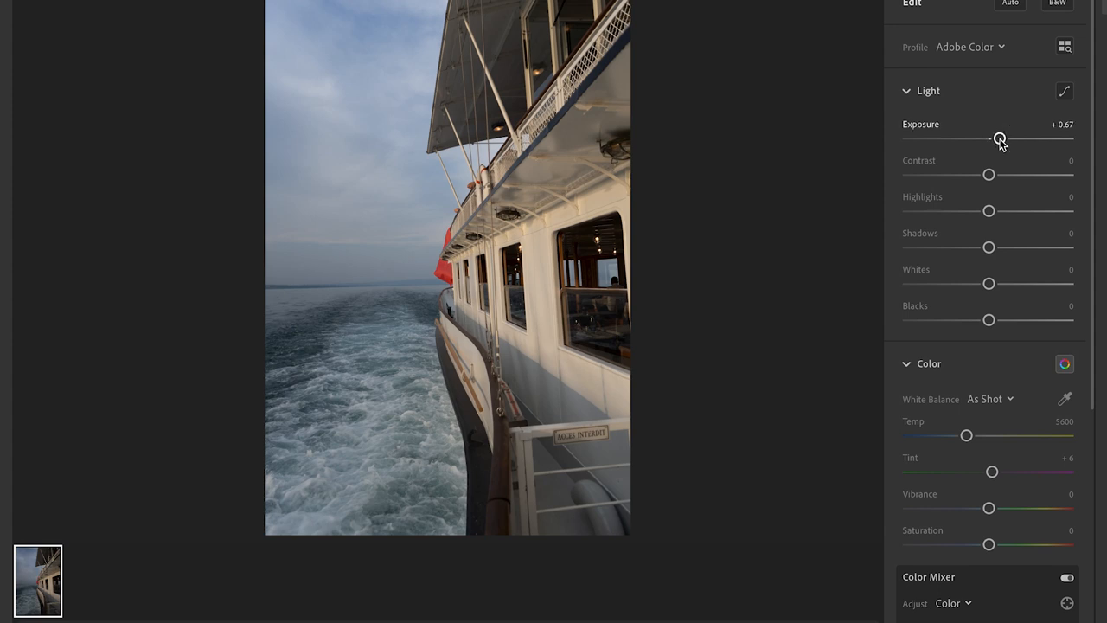
mouse_move(989, 175)
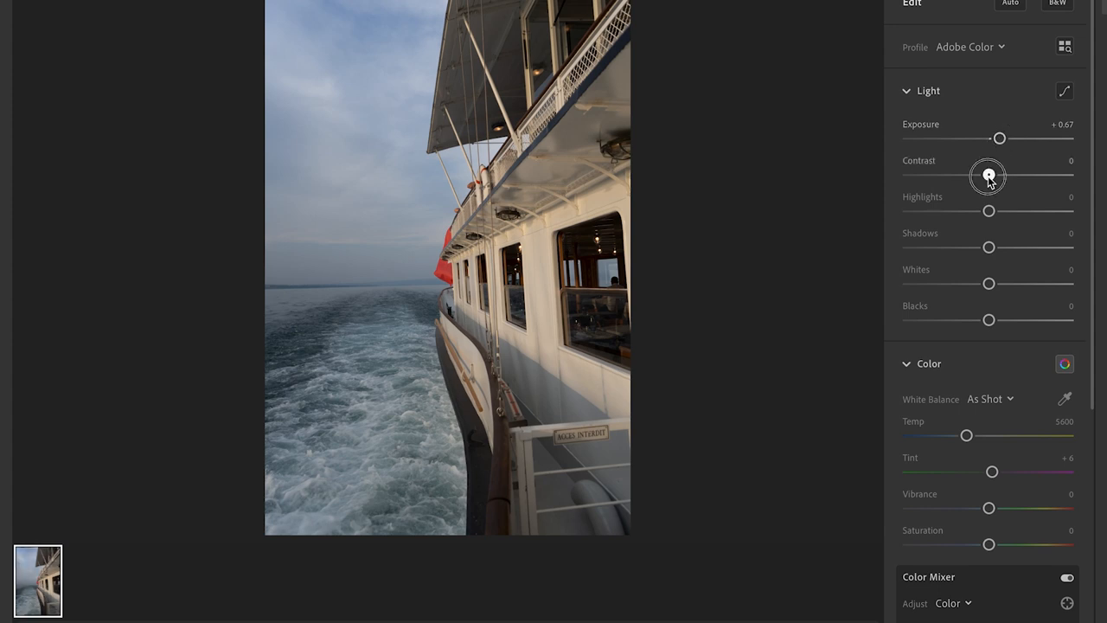
left_click_drag(988, 175, 1006, 175)
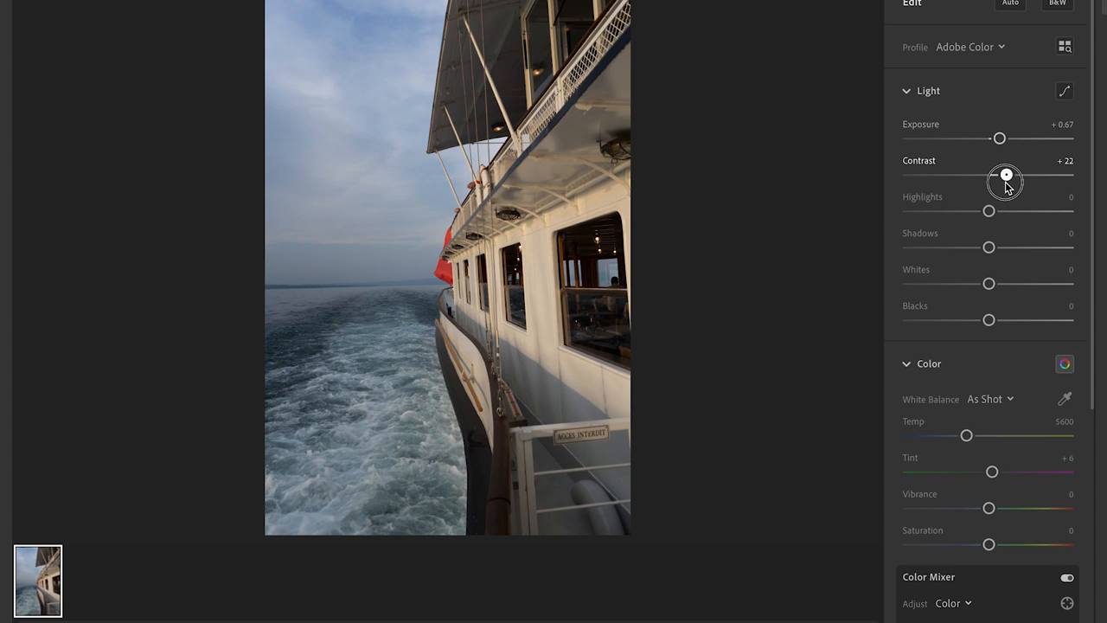
left_click_drag(1006, 176, 1020, 176)
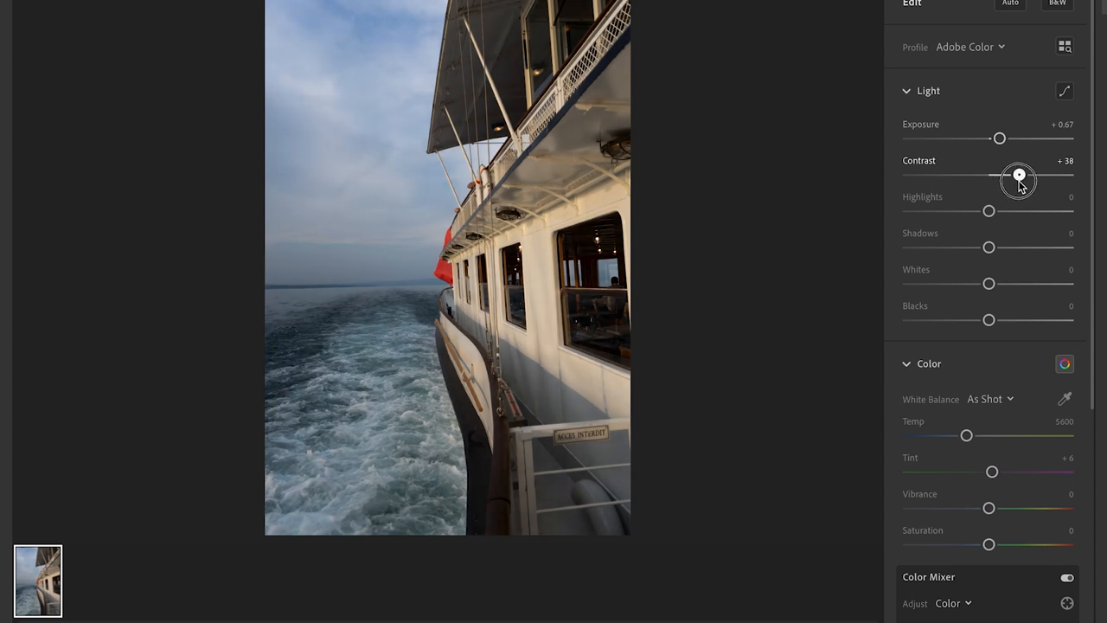
Pull Highlights down to tame the sky, then settle them at a slight boost
left_click_drag(989, 210, 931, 210)
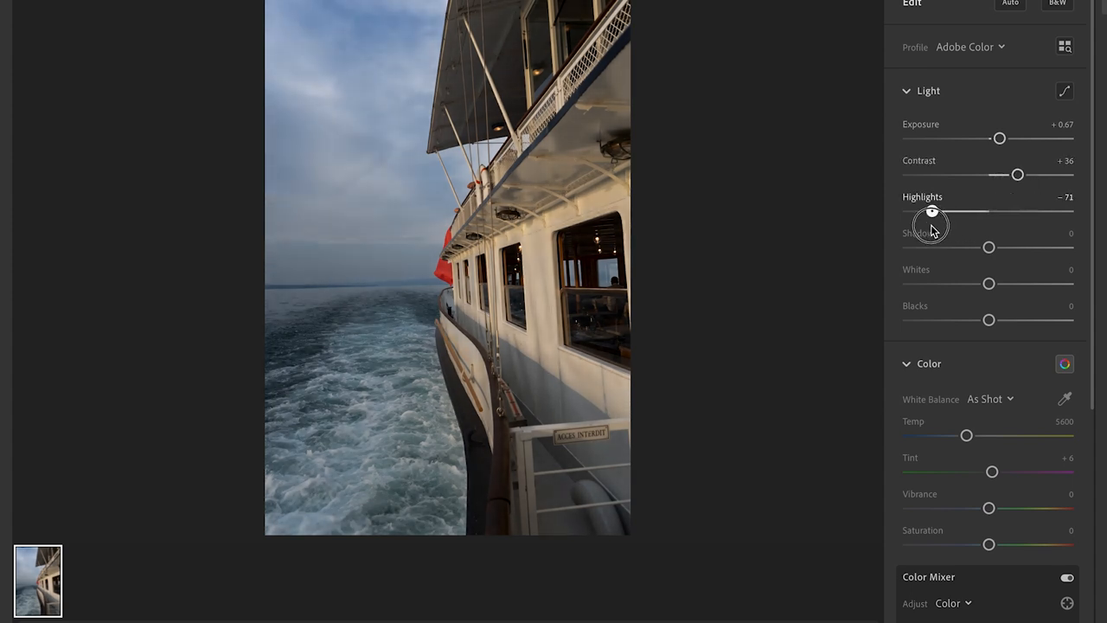
left_click_drag(933, 211, 999, 212)
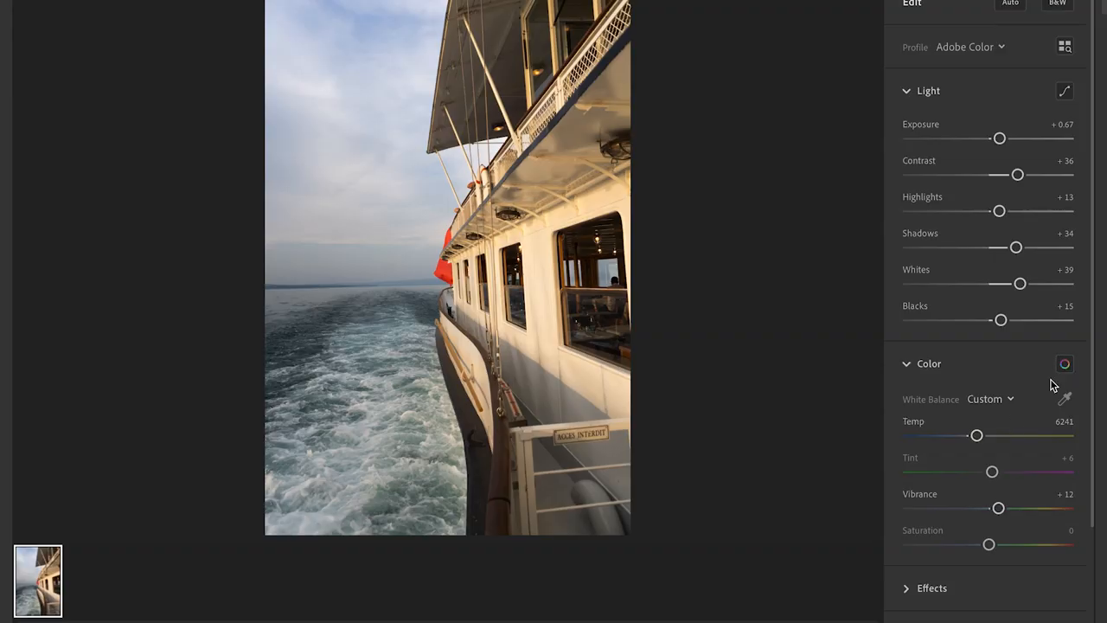
scroll("down", 3)
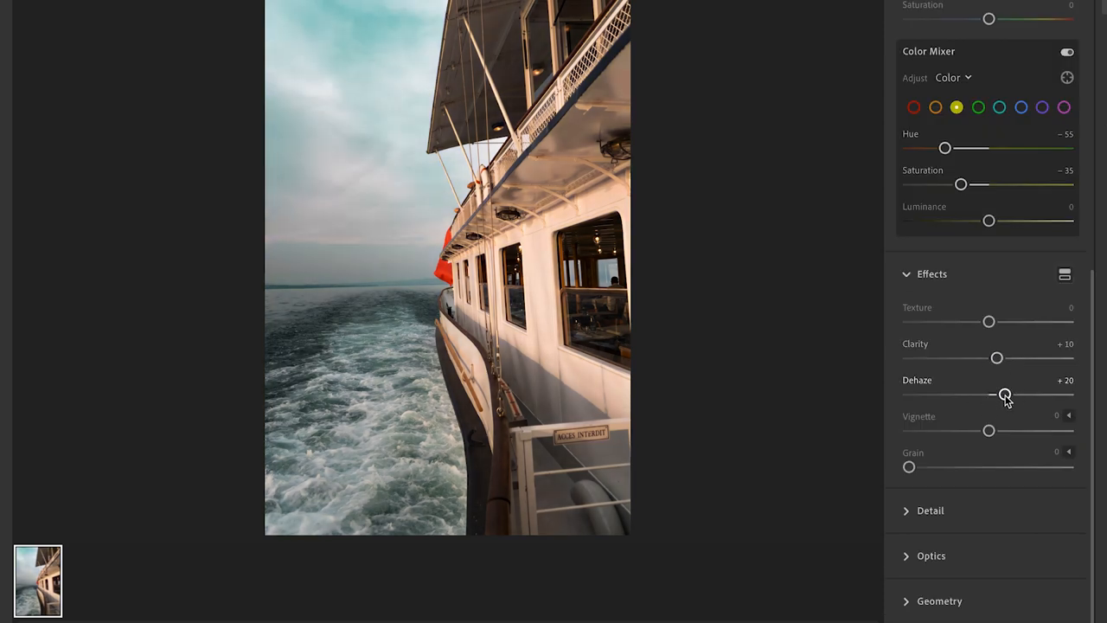
mouse_move(989, 431)
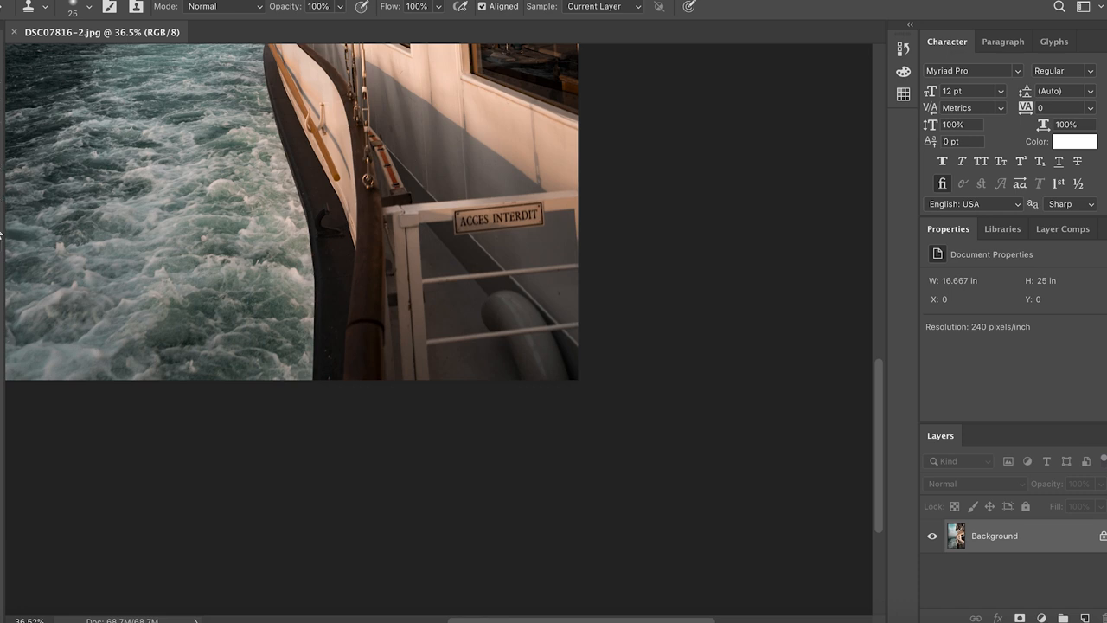
mouse_move(569, 302)
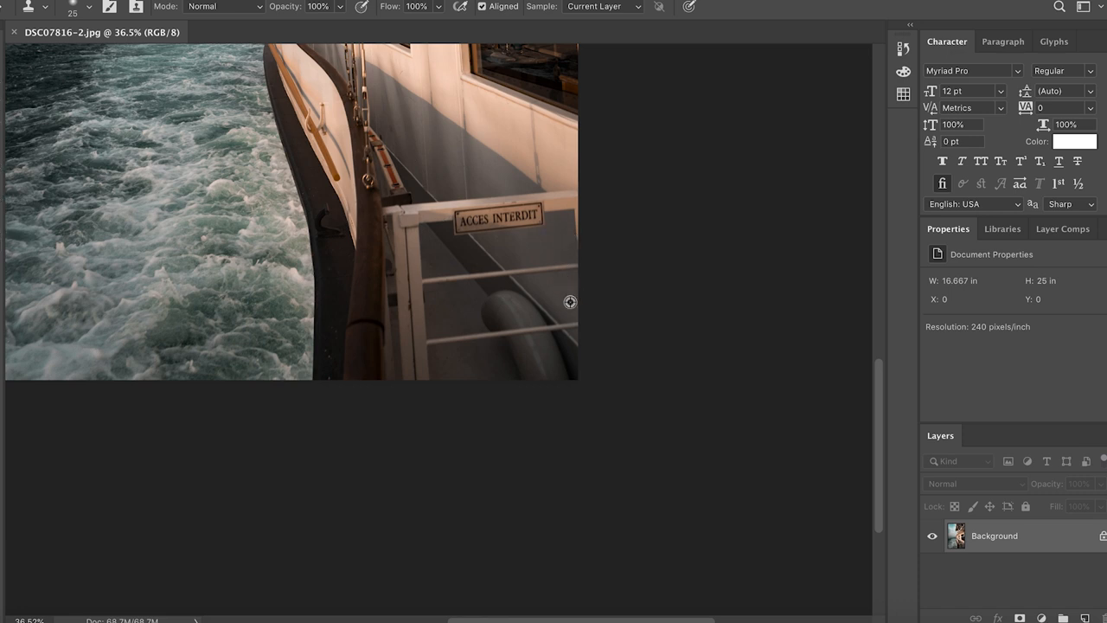
mouse_move(577, 289)
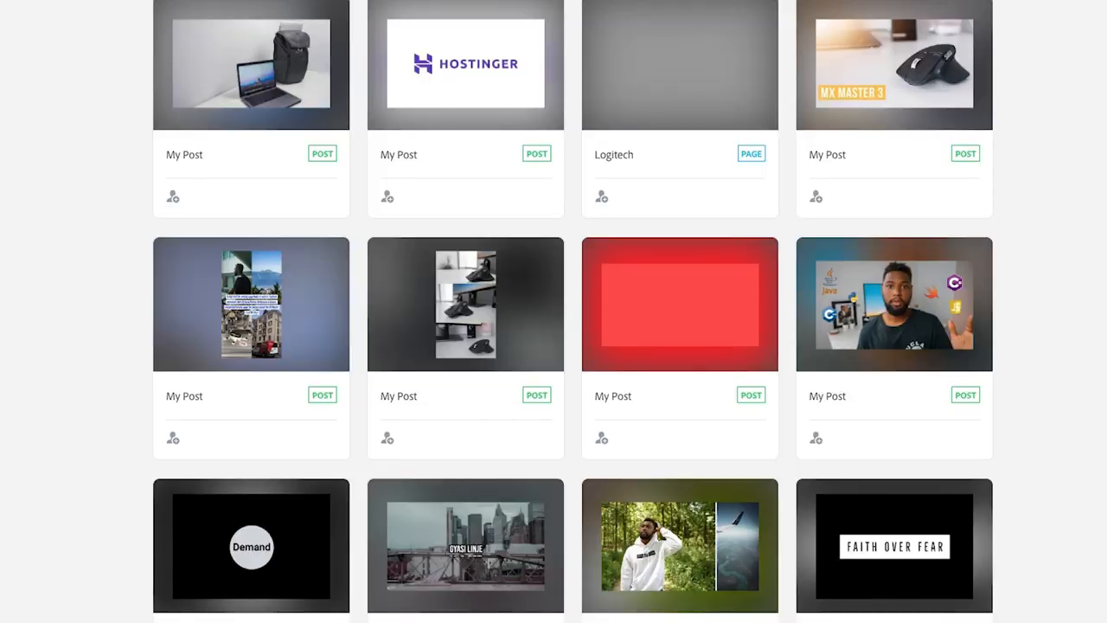
Find the laptop and backpack post in Your Projects
scroll("down", 3)
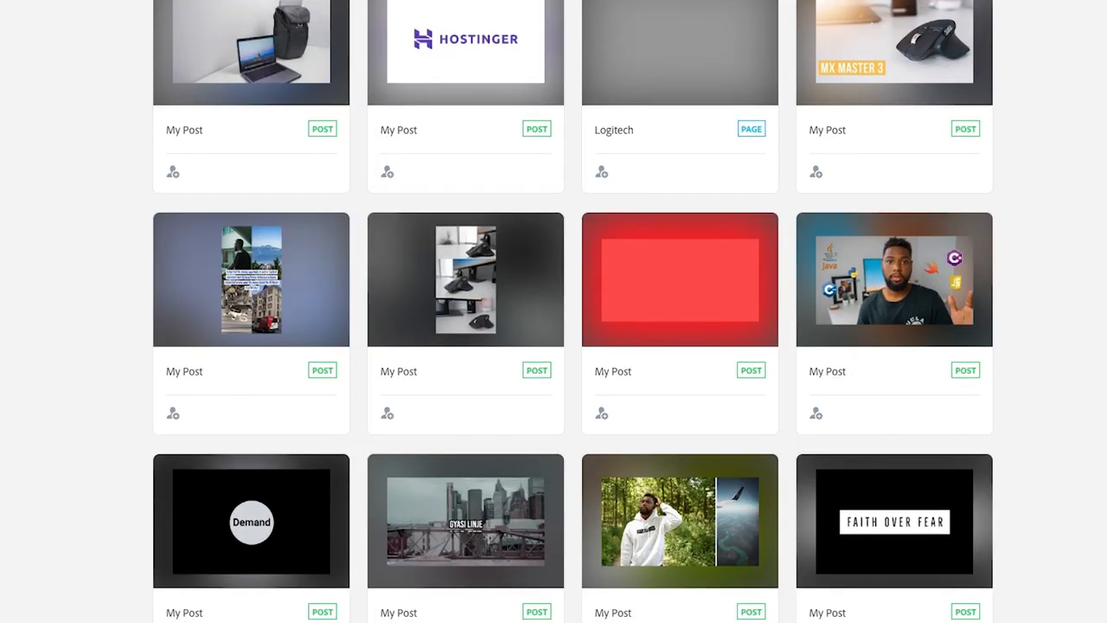
scroll("down", 3)
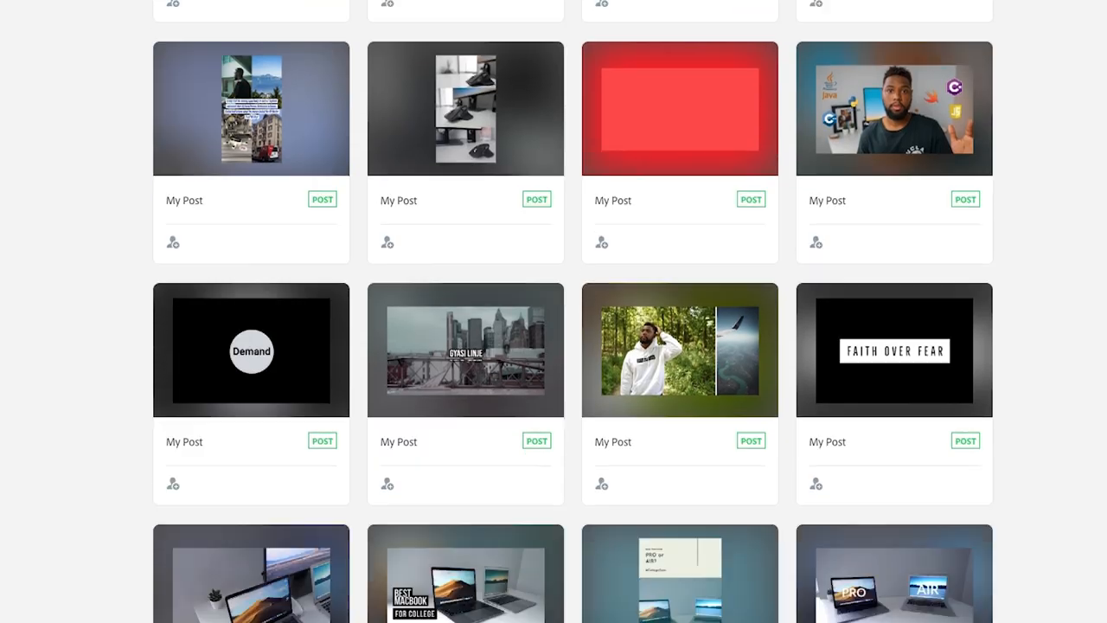
scroll("down", 3)
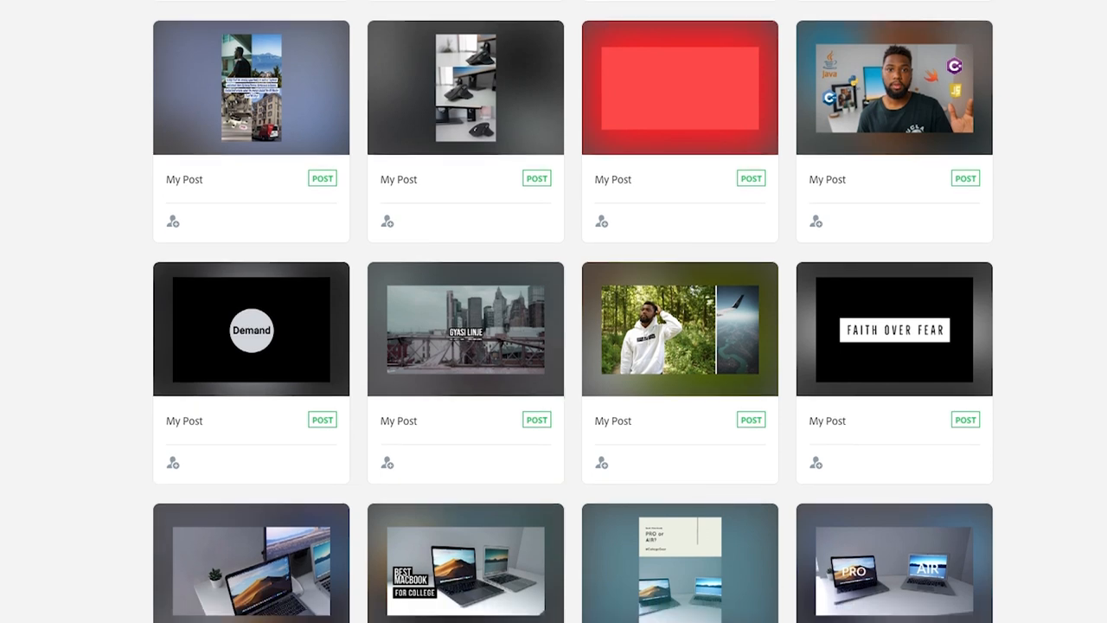
scroll("down", 3)
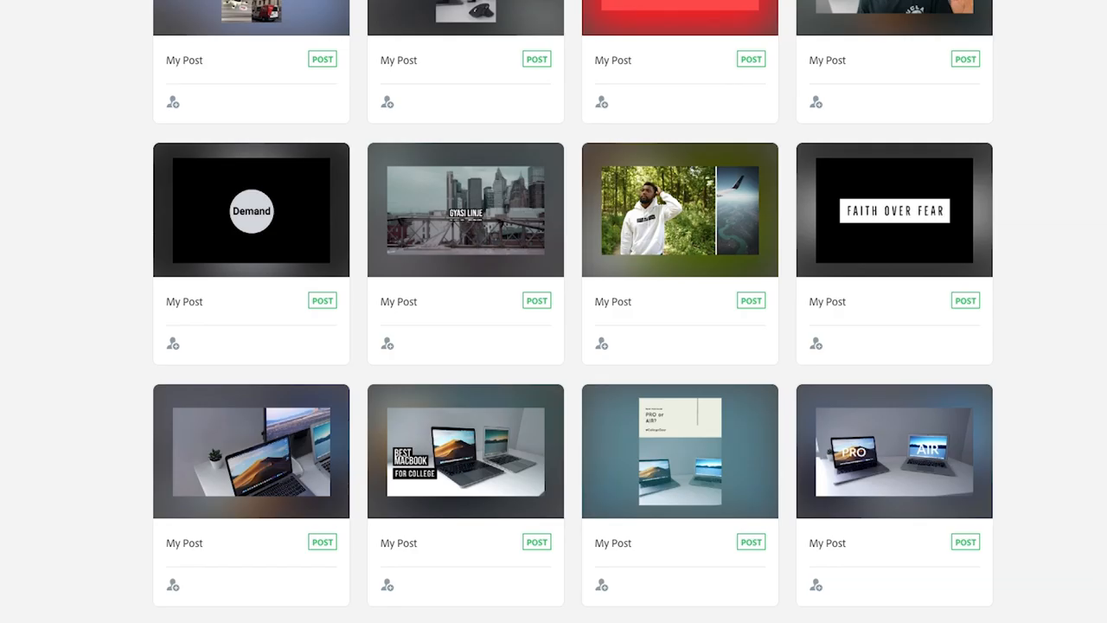
scroll("down", 3)
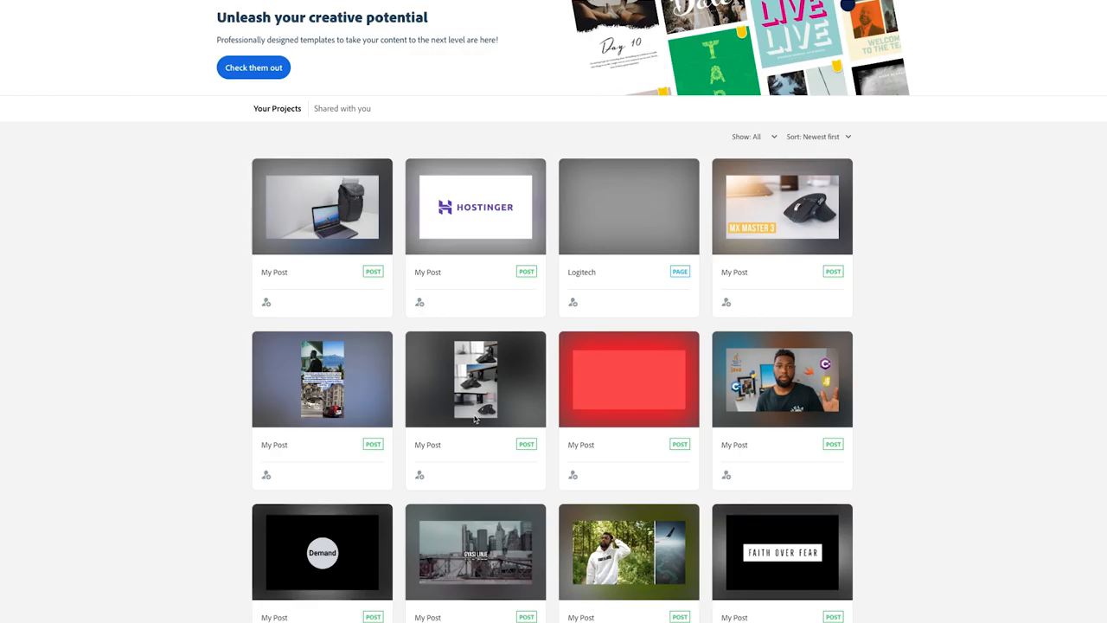
mouse_move(350, 229)
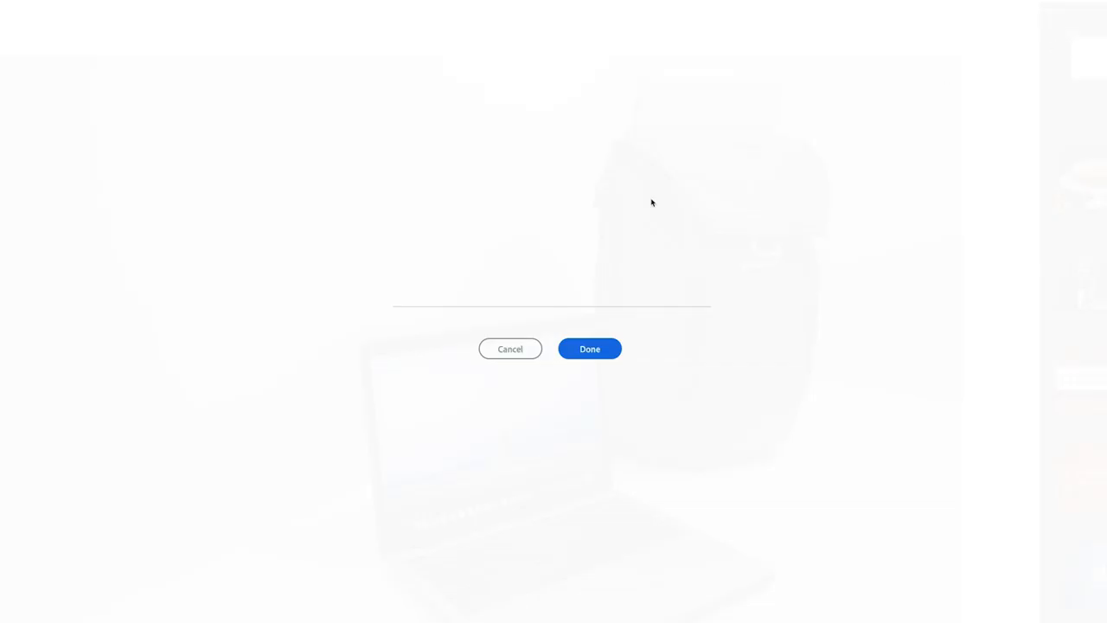
Add the title text 'BEST MAC' to the post and confirm it
type("BEST")
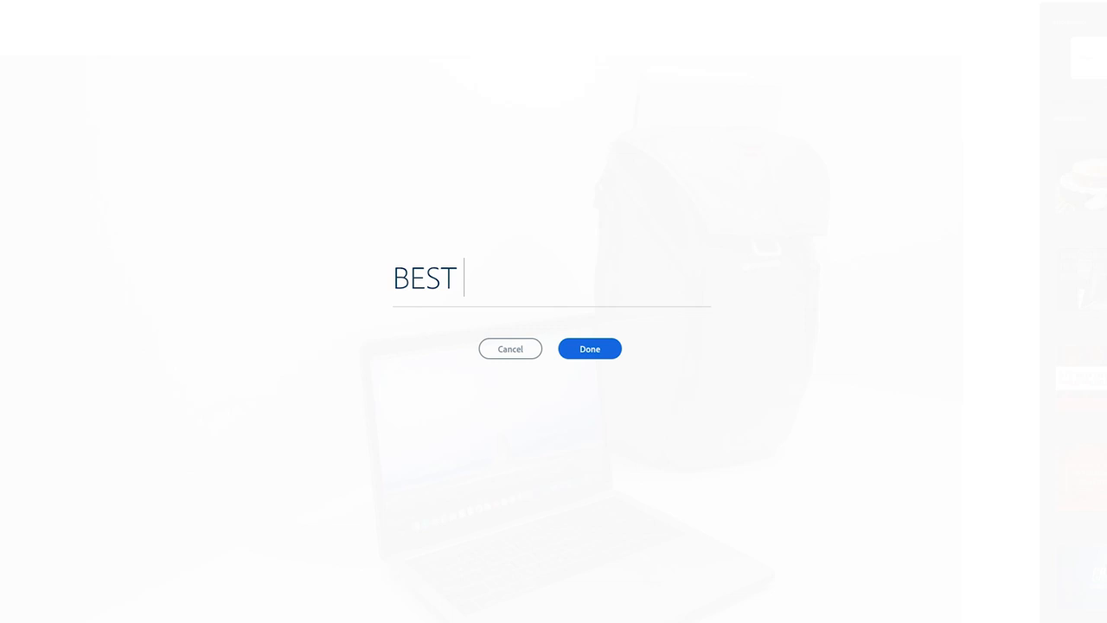
type("MAC")
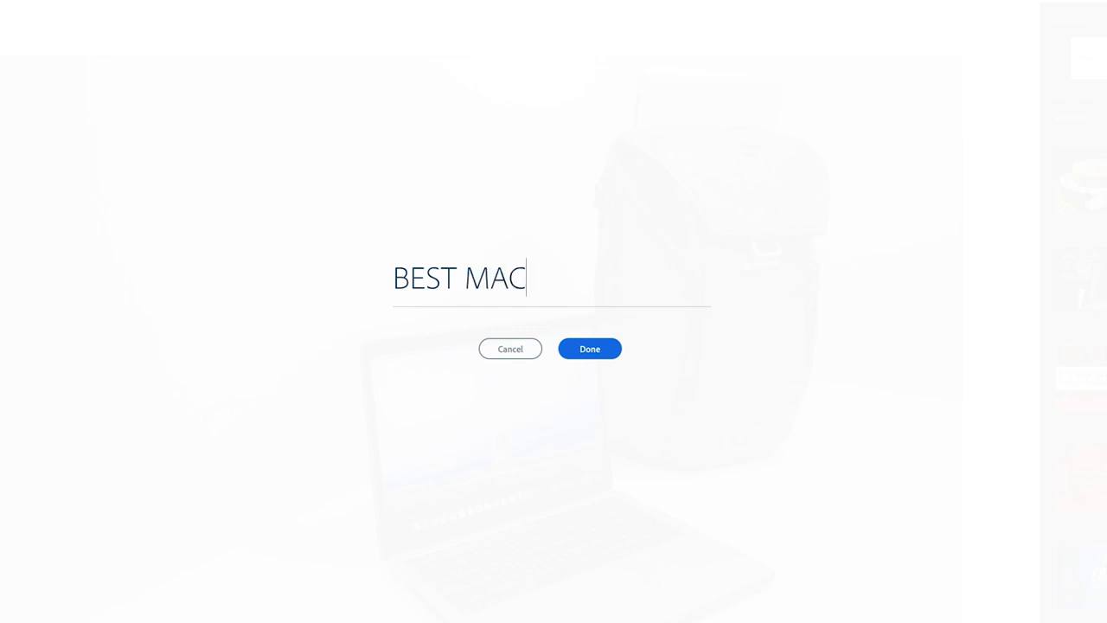
left_click(589, 349)
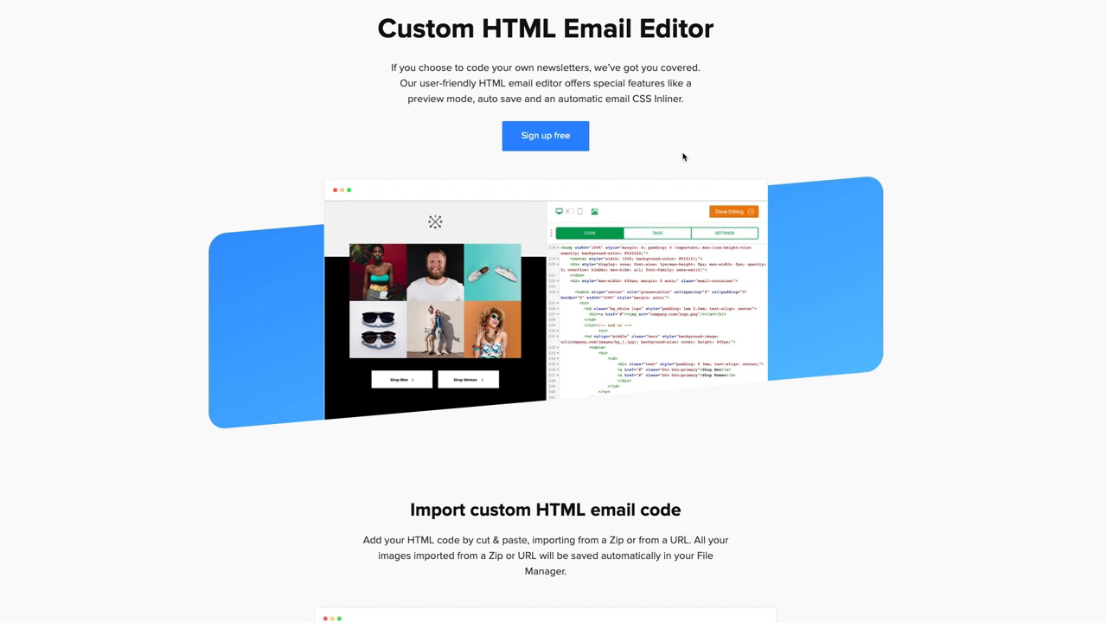
scroll("down", 3)
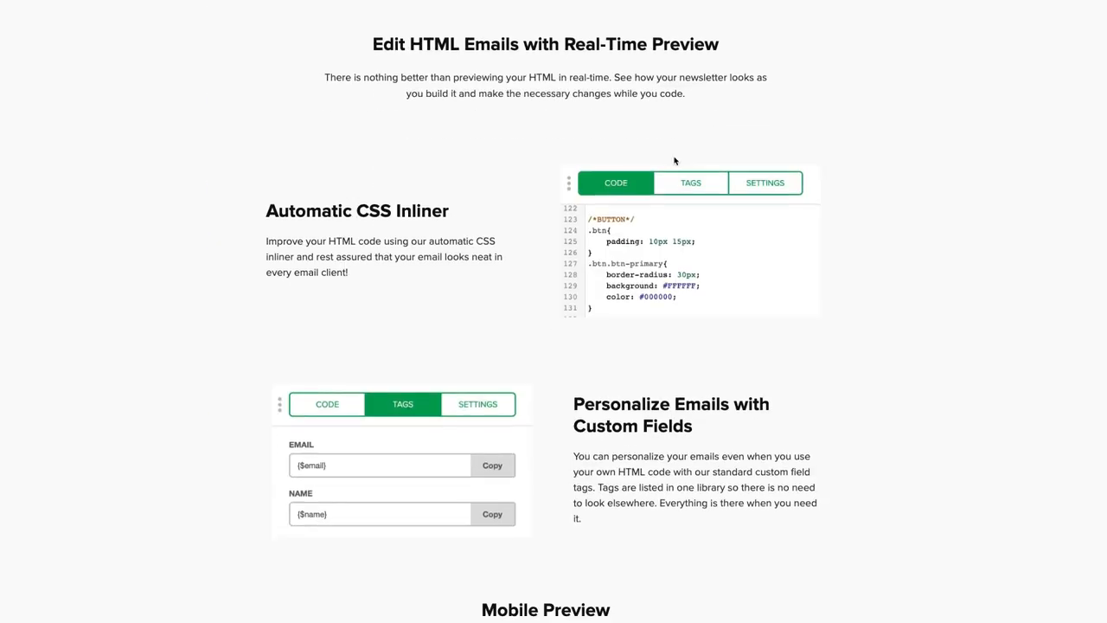
scroll("down", 3)
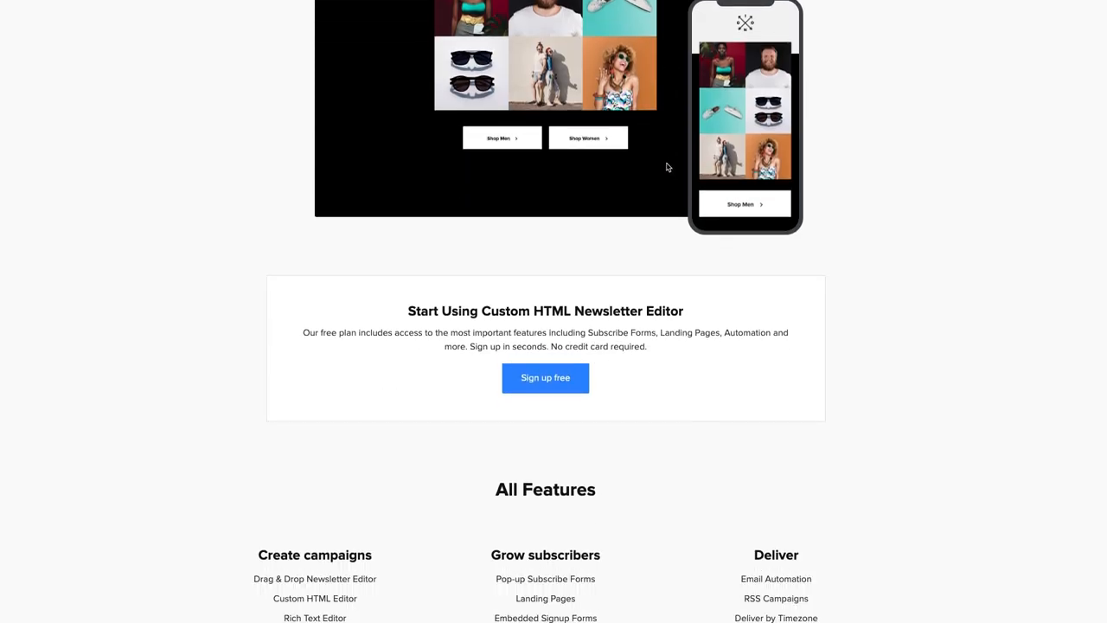